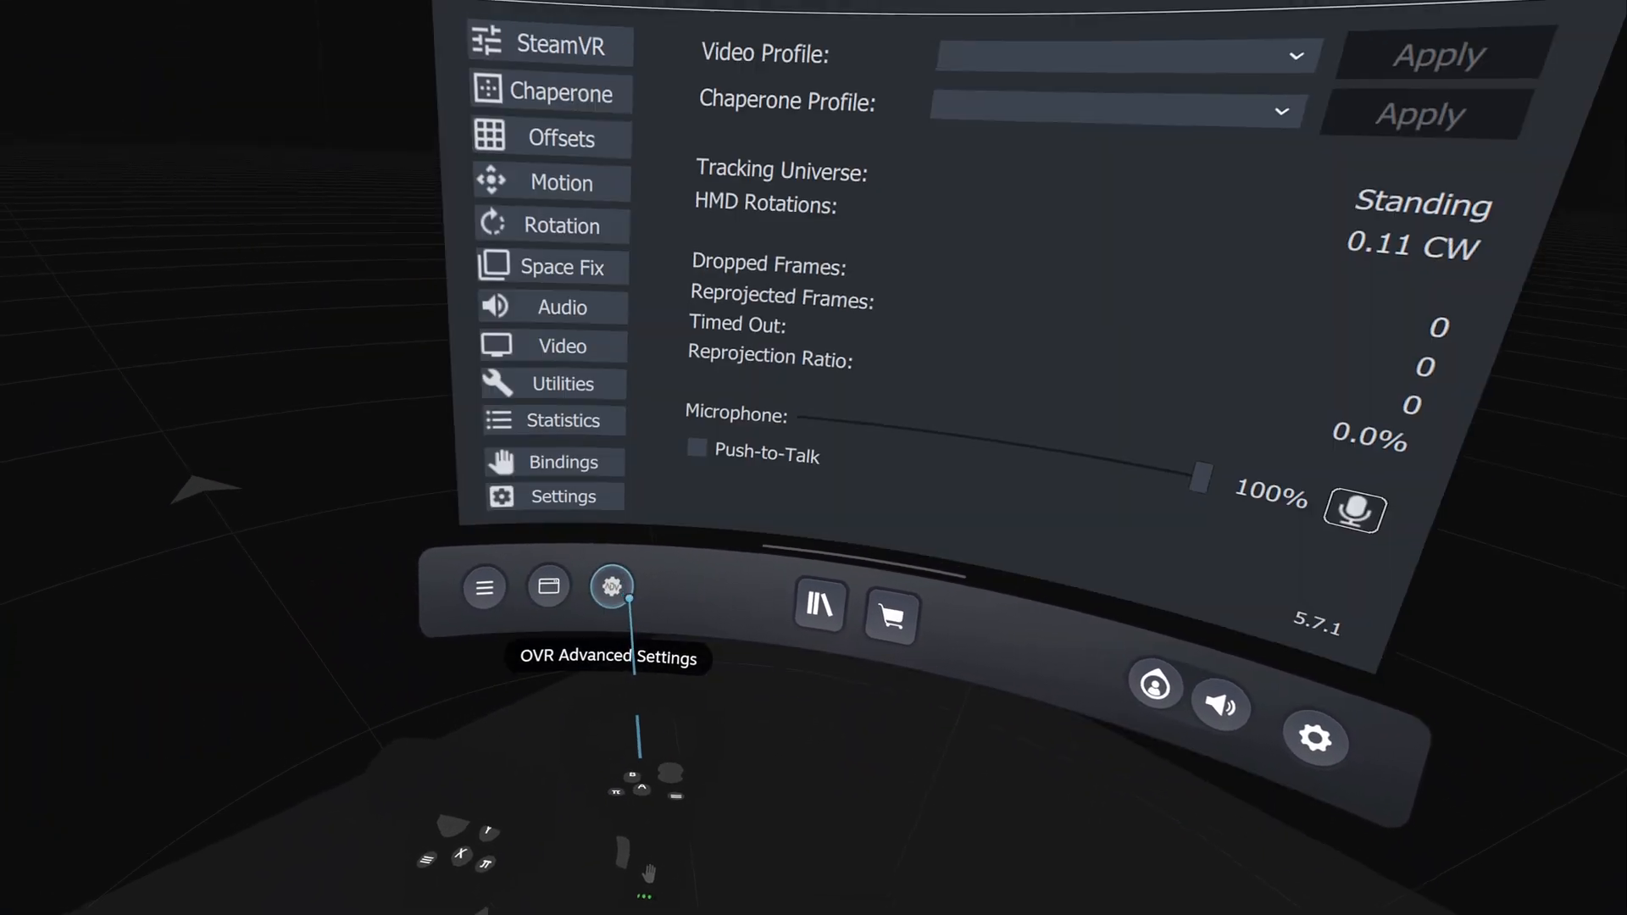
- Recenter the VR play space from the Space Fix page
left_click(560, 266)
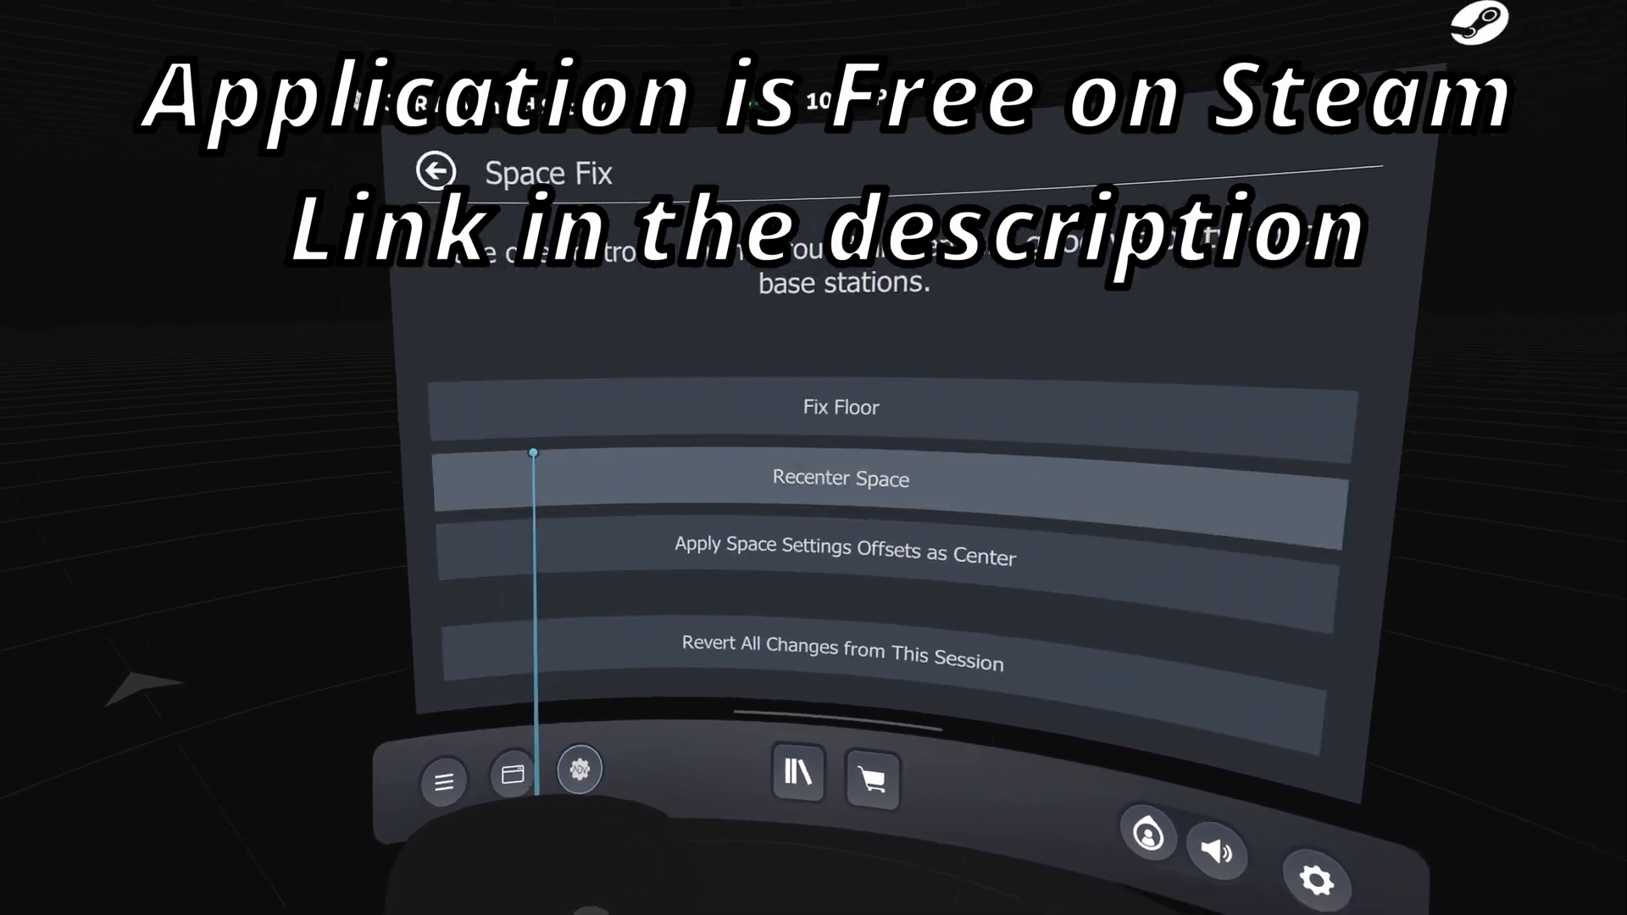
left_click(841, 478)
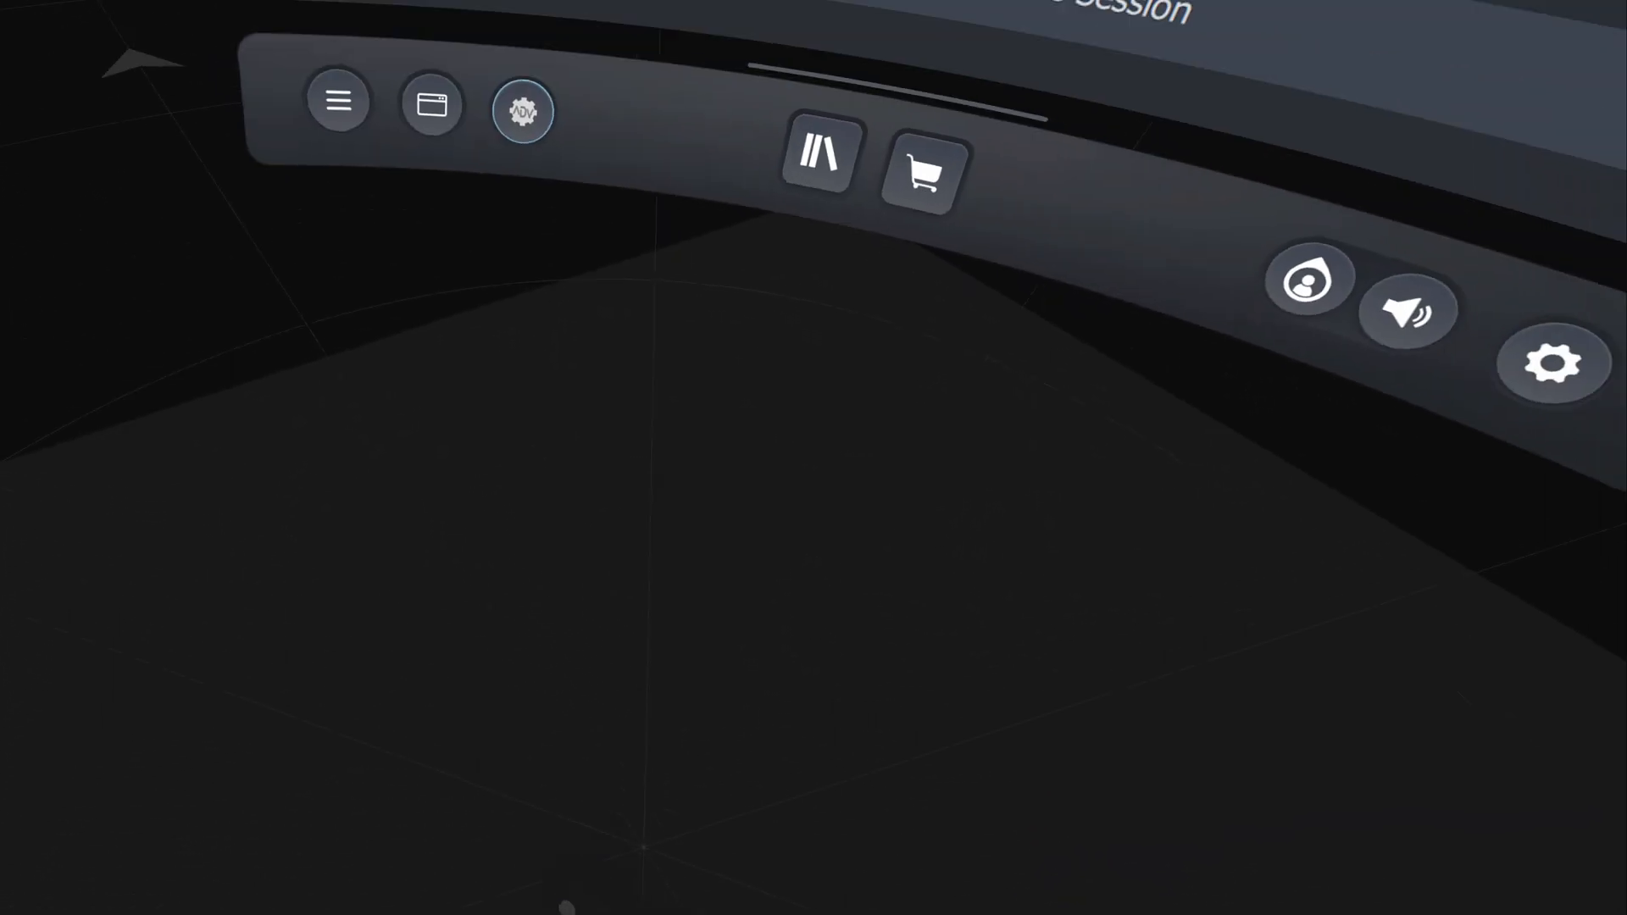
- Exit the SteamVR dashboard back to the desktop with profile.json and Pimax settings
left_click(522, 110)
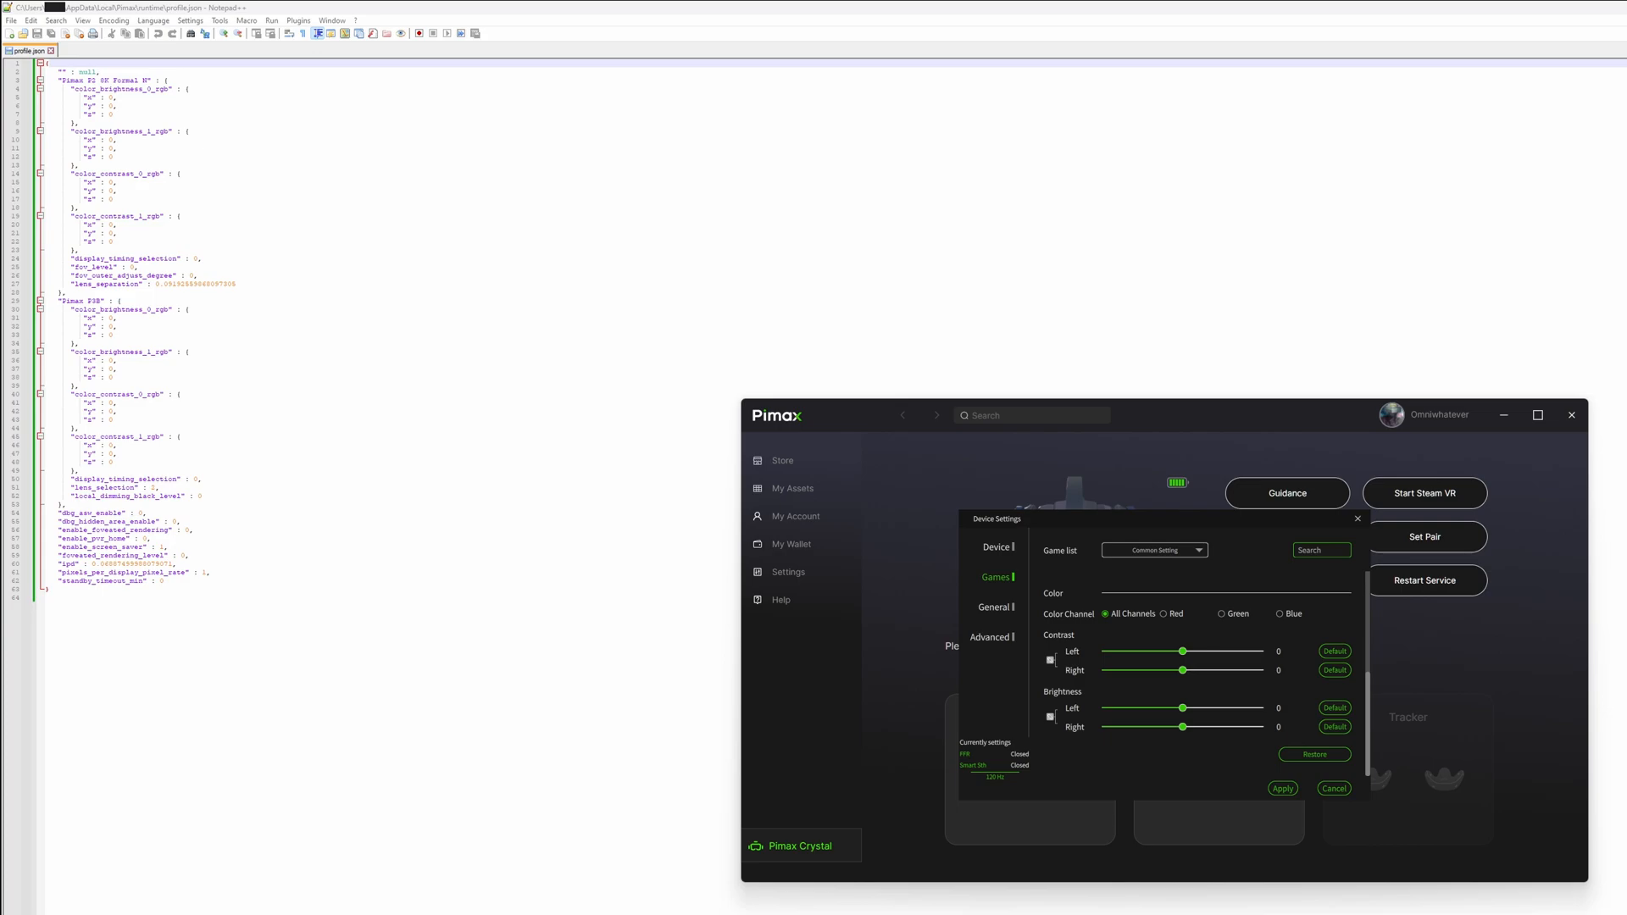
- View the Red and Blue channel sliders and apply the game colour settings
left_click(1163, 613)
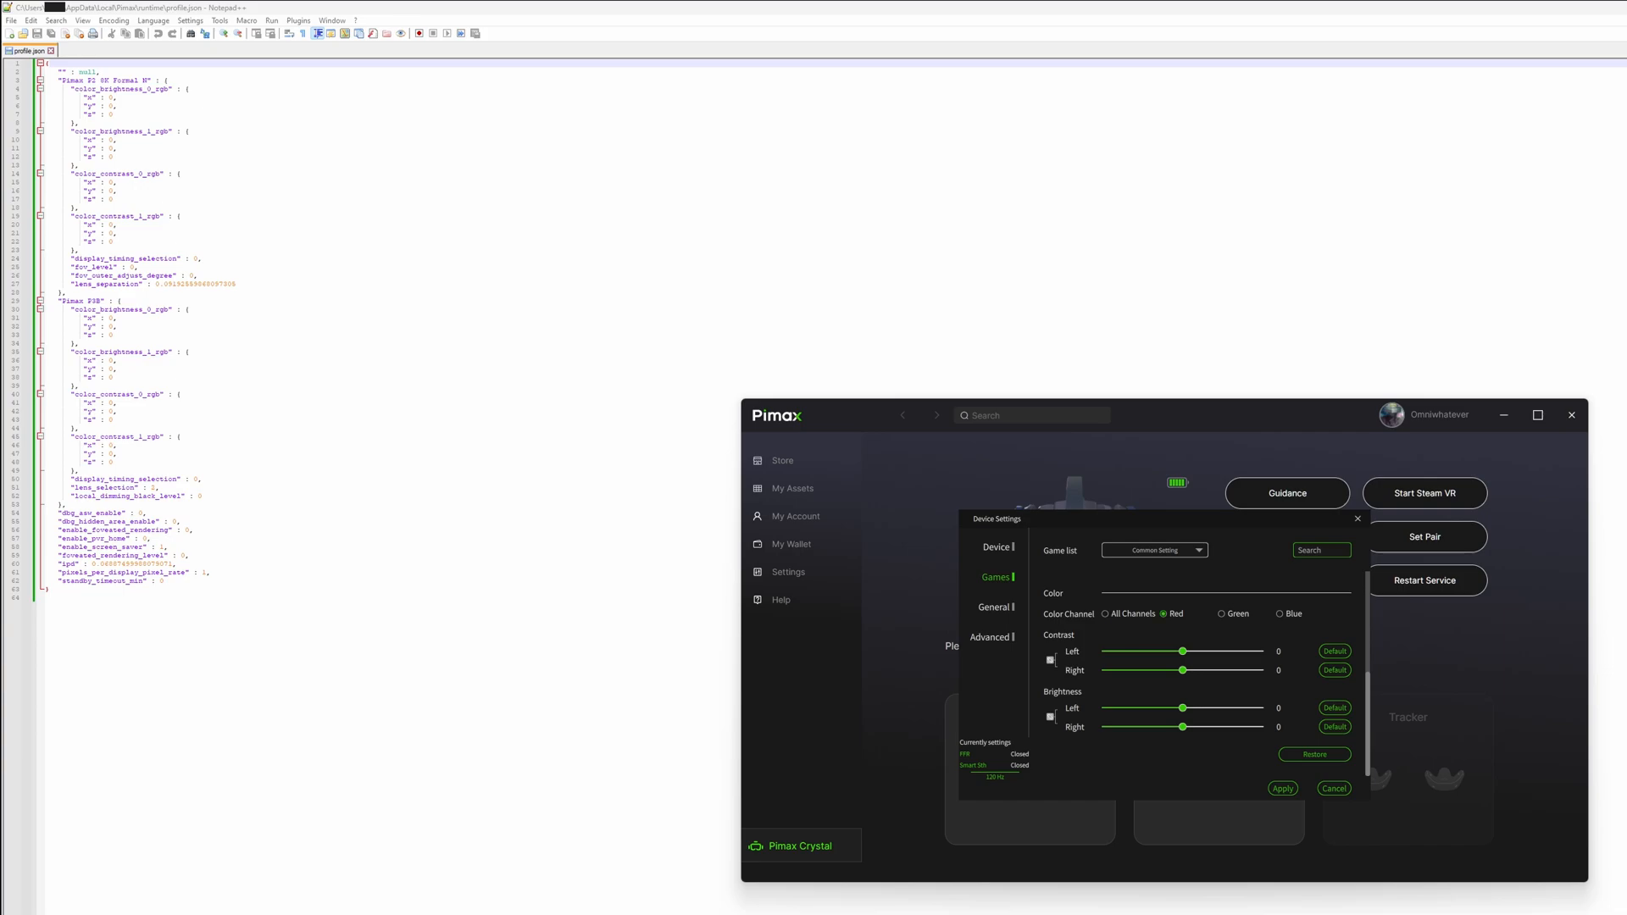
left_click(1280, 614)
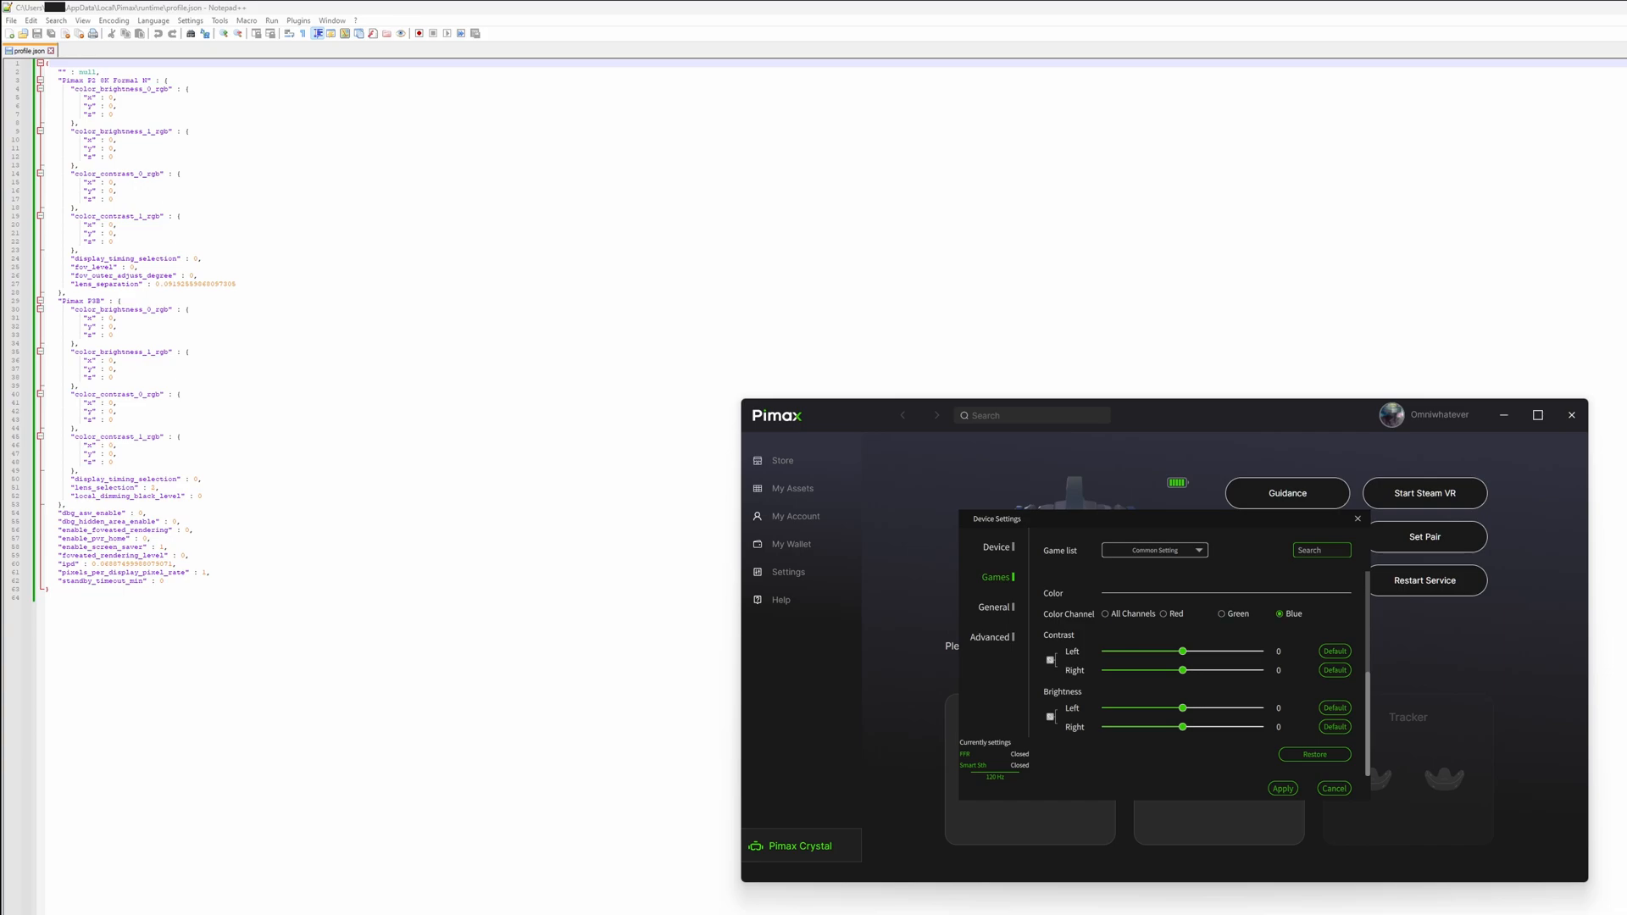
left_click(1283, 788)
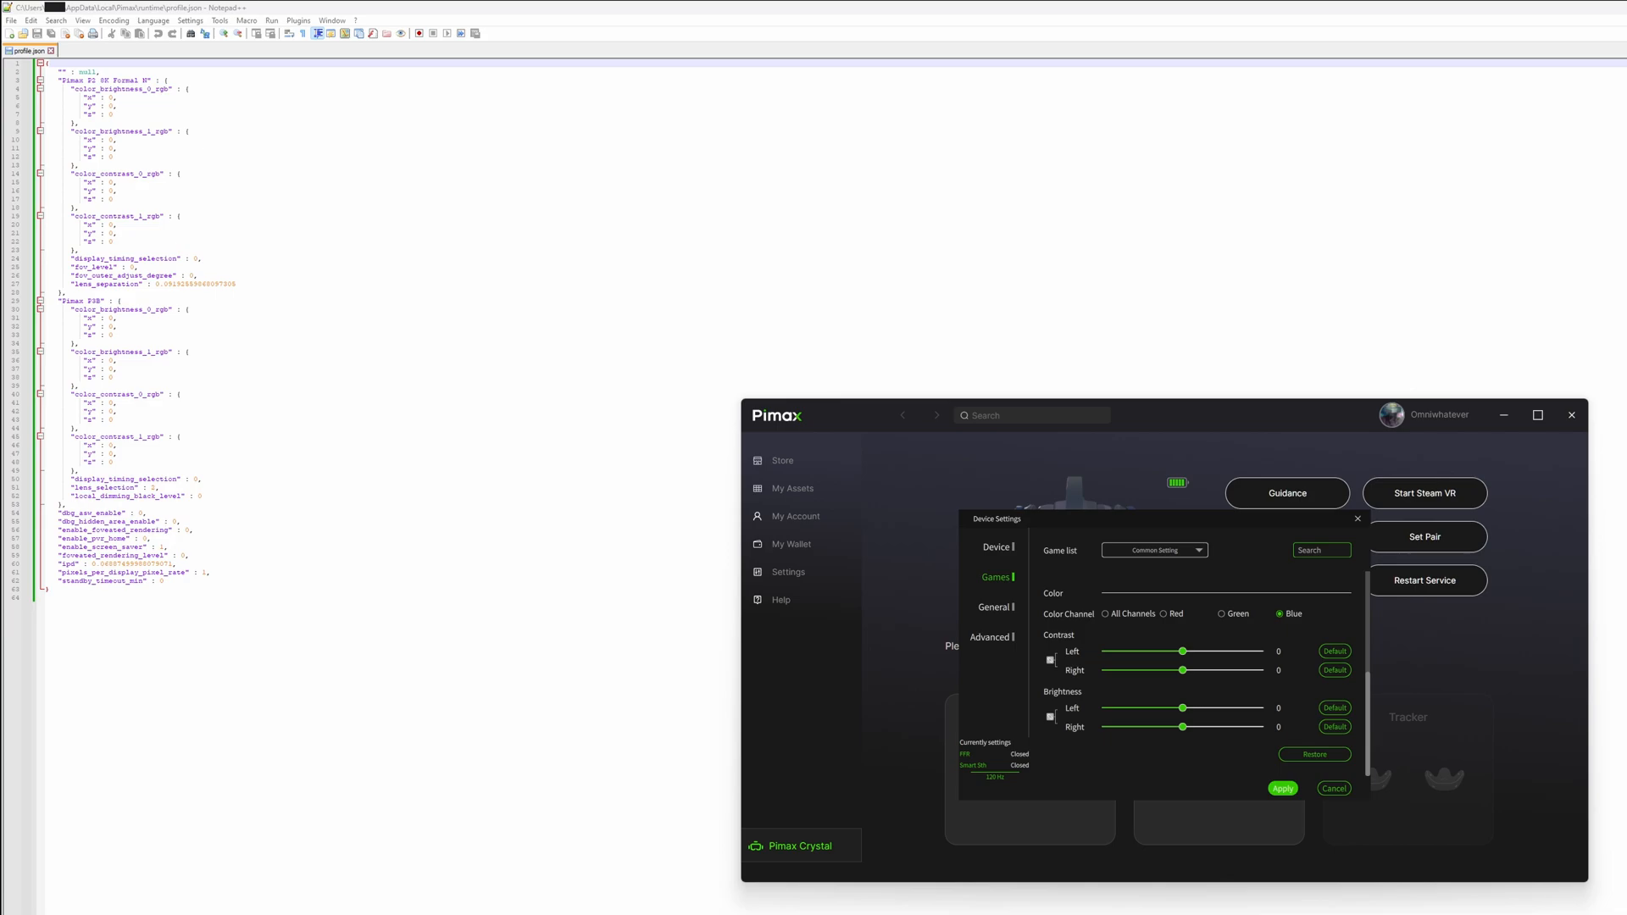
left_click(1283, 788)
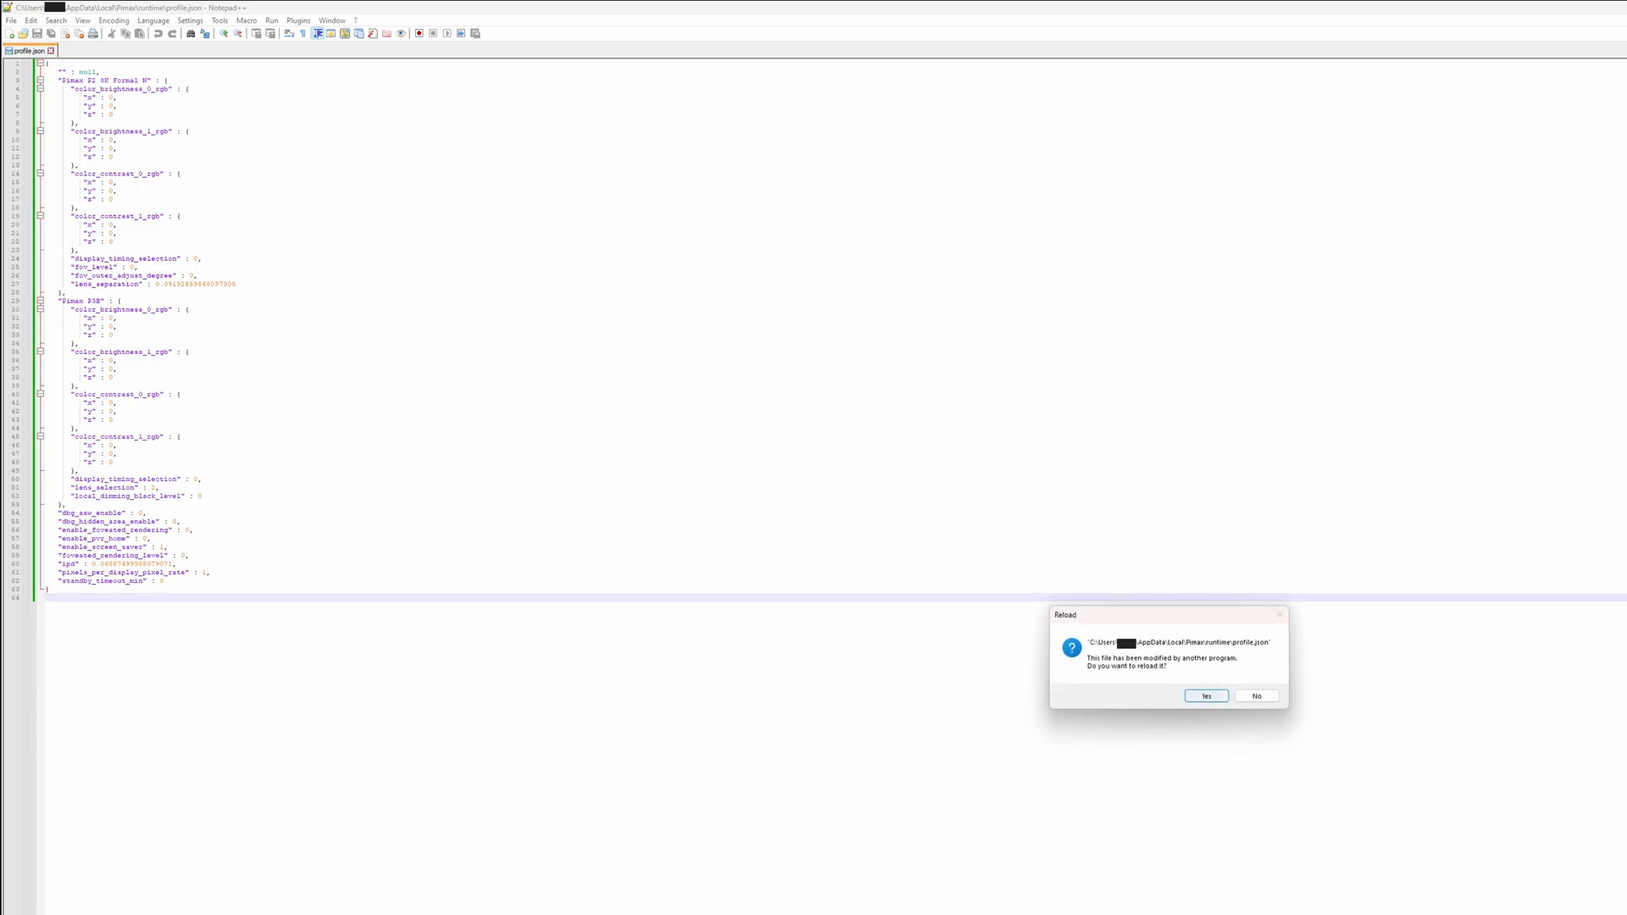
- Reload the externally modified profile.json and switch to the Pimax runtime folder
left_click(1204, 694)
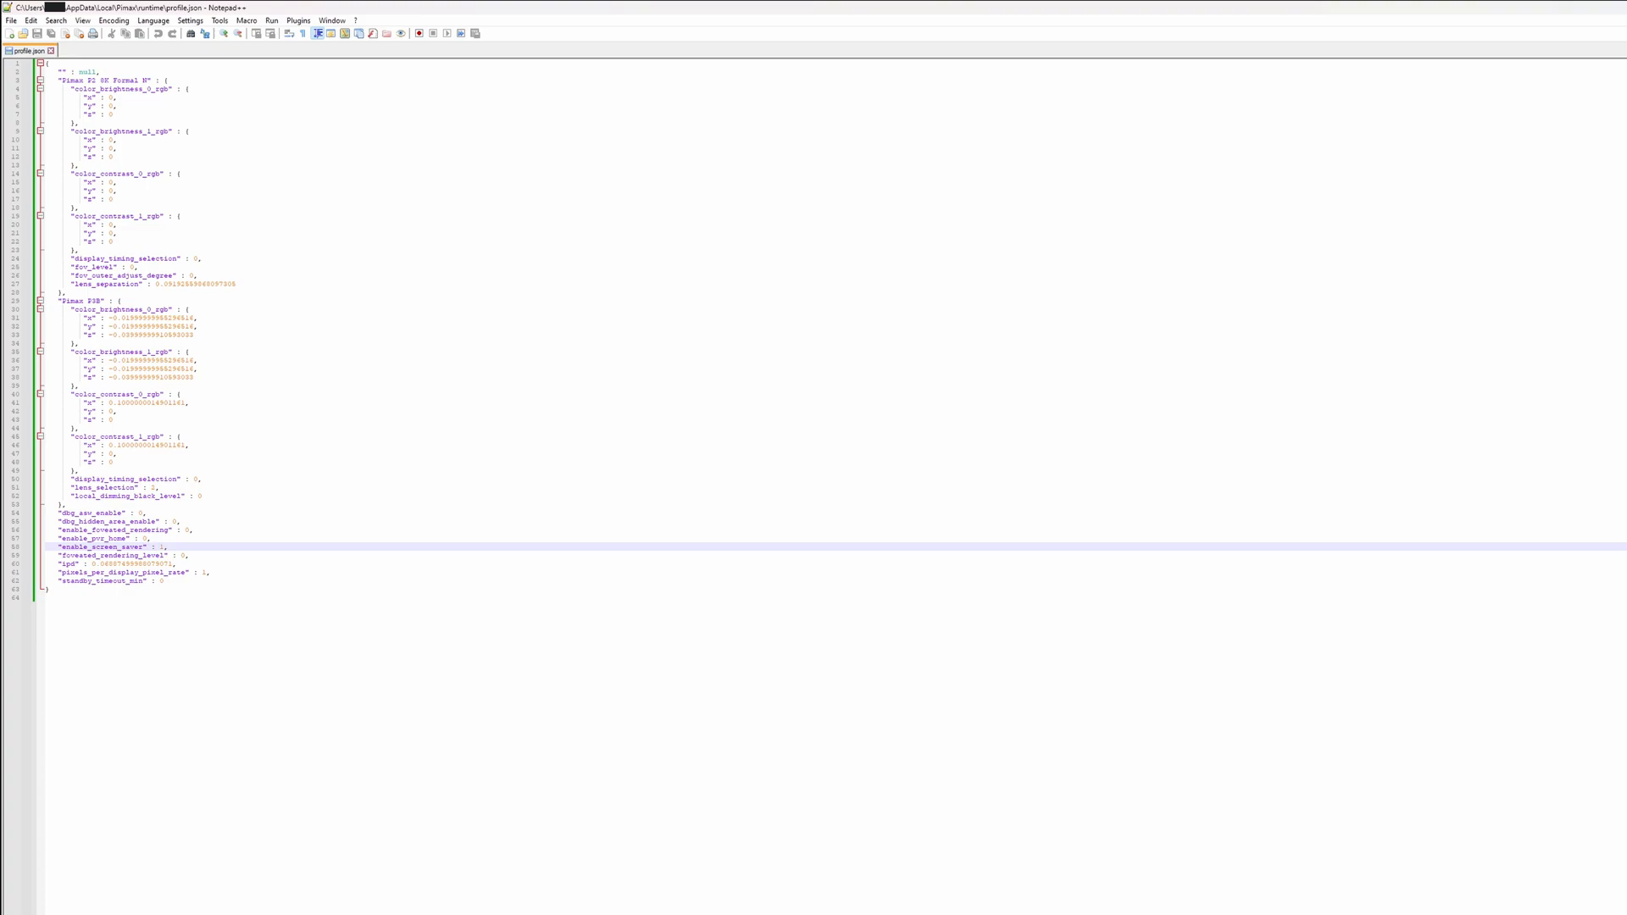
left_click(154, 548)
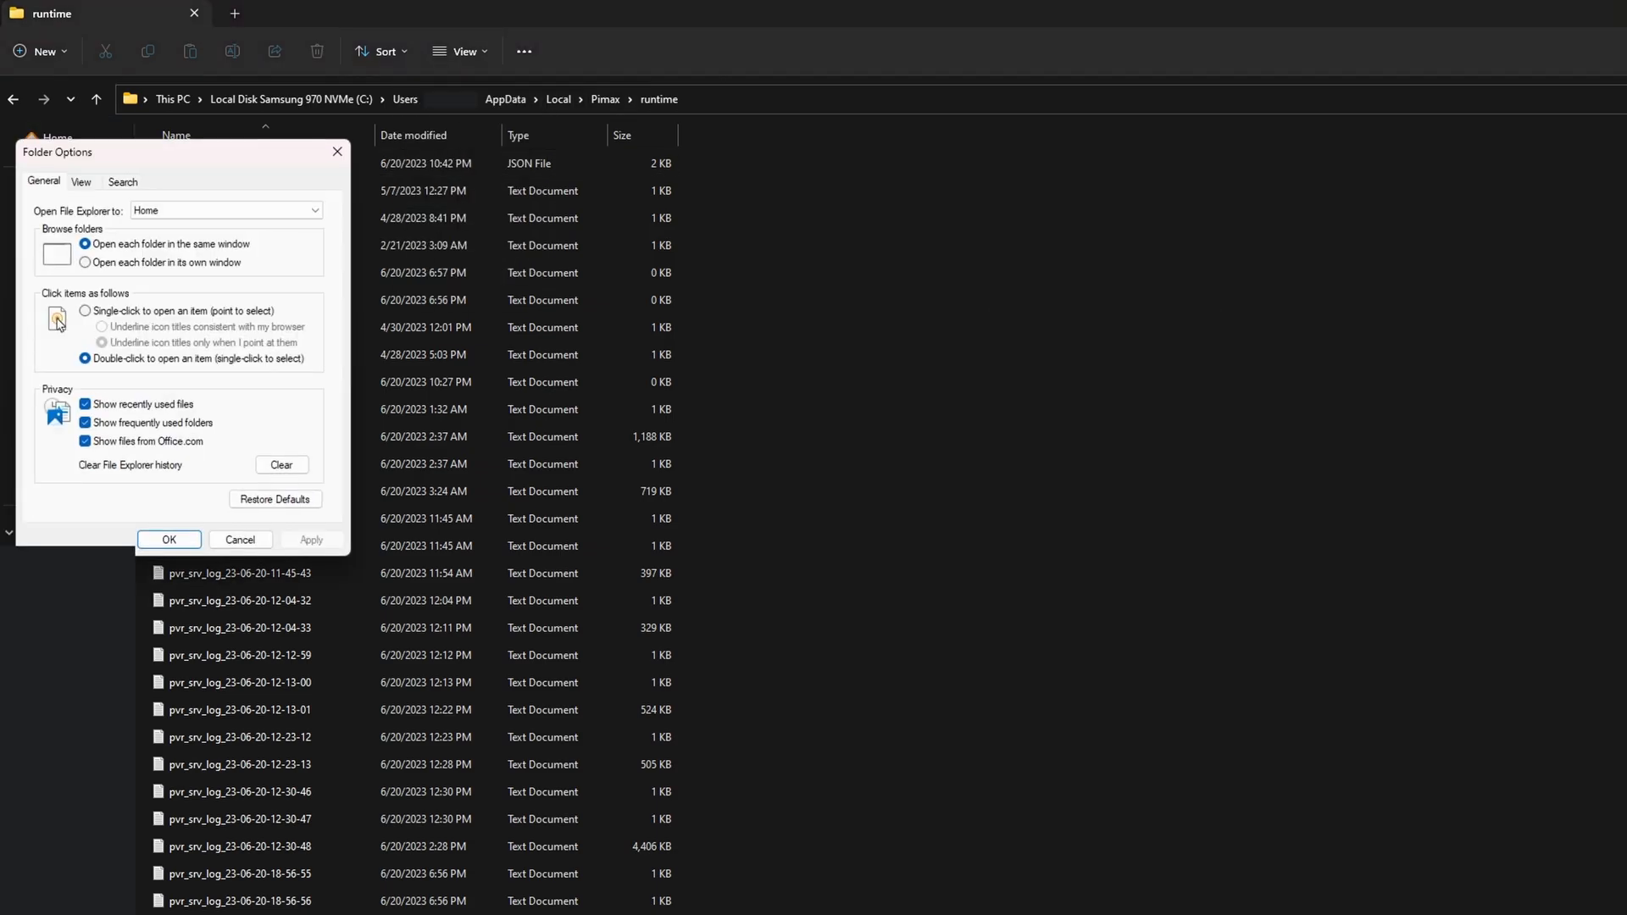
- Dismiss Folder Options and open profile.json from the runtime folder in Notepad++
left_click(79, 182)
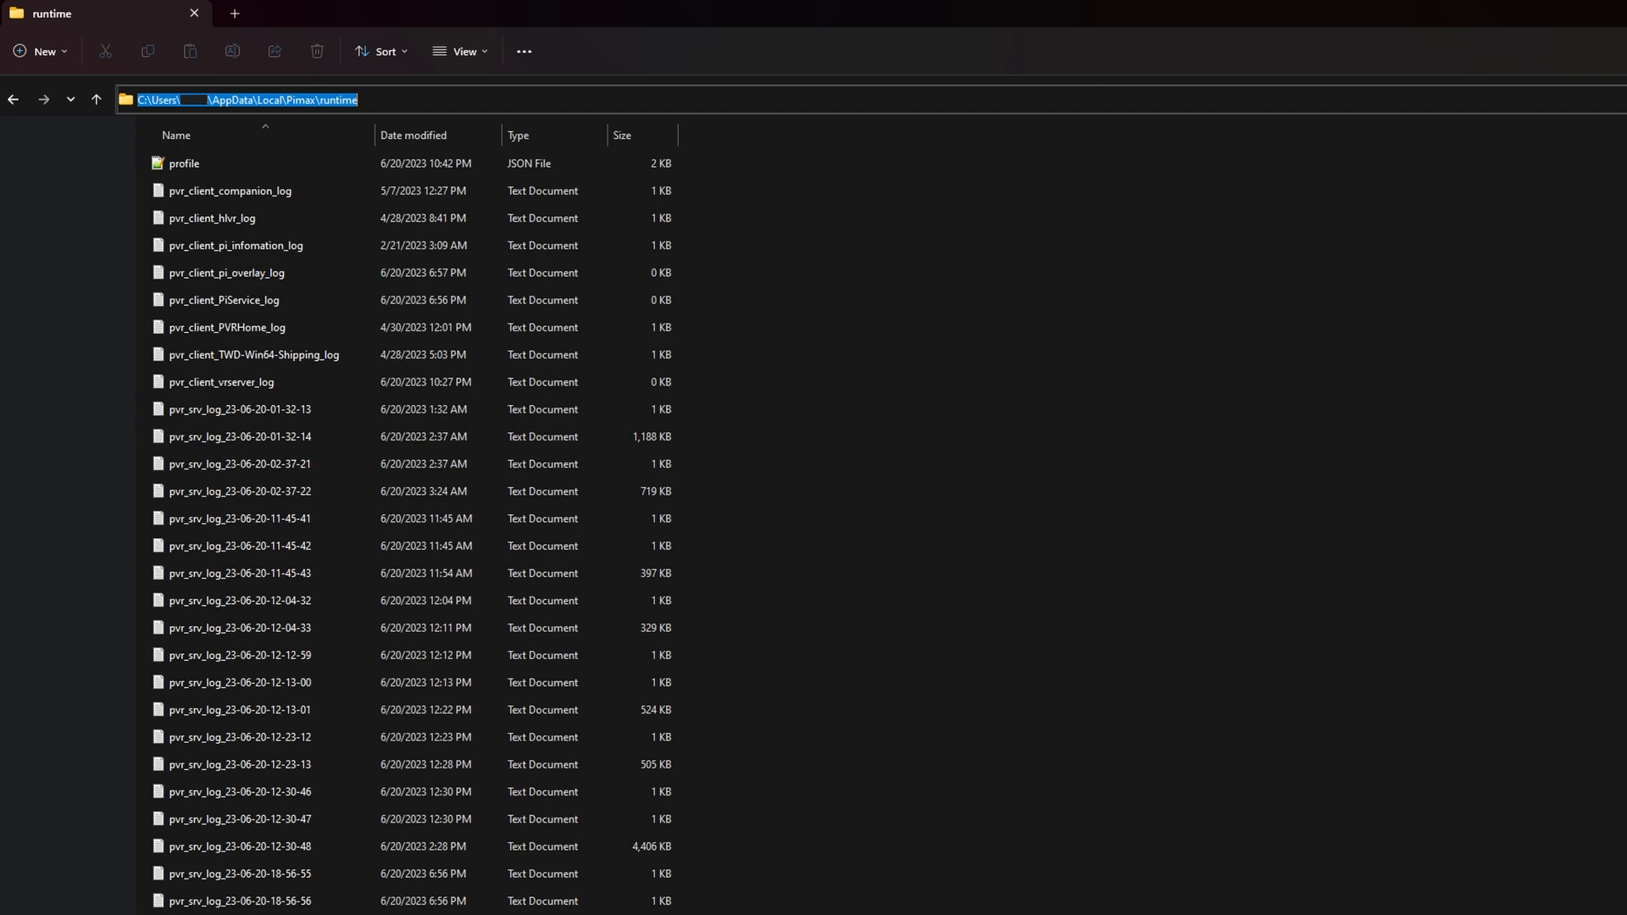
left_click(230, 189)
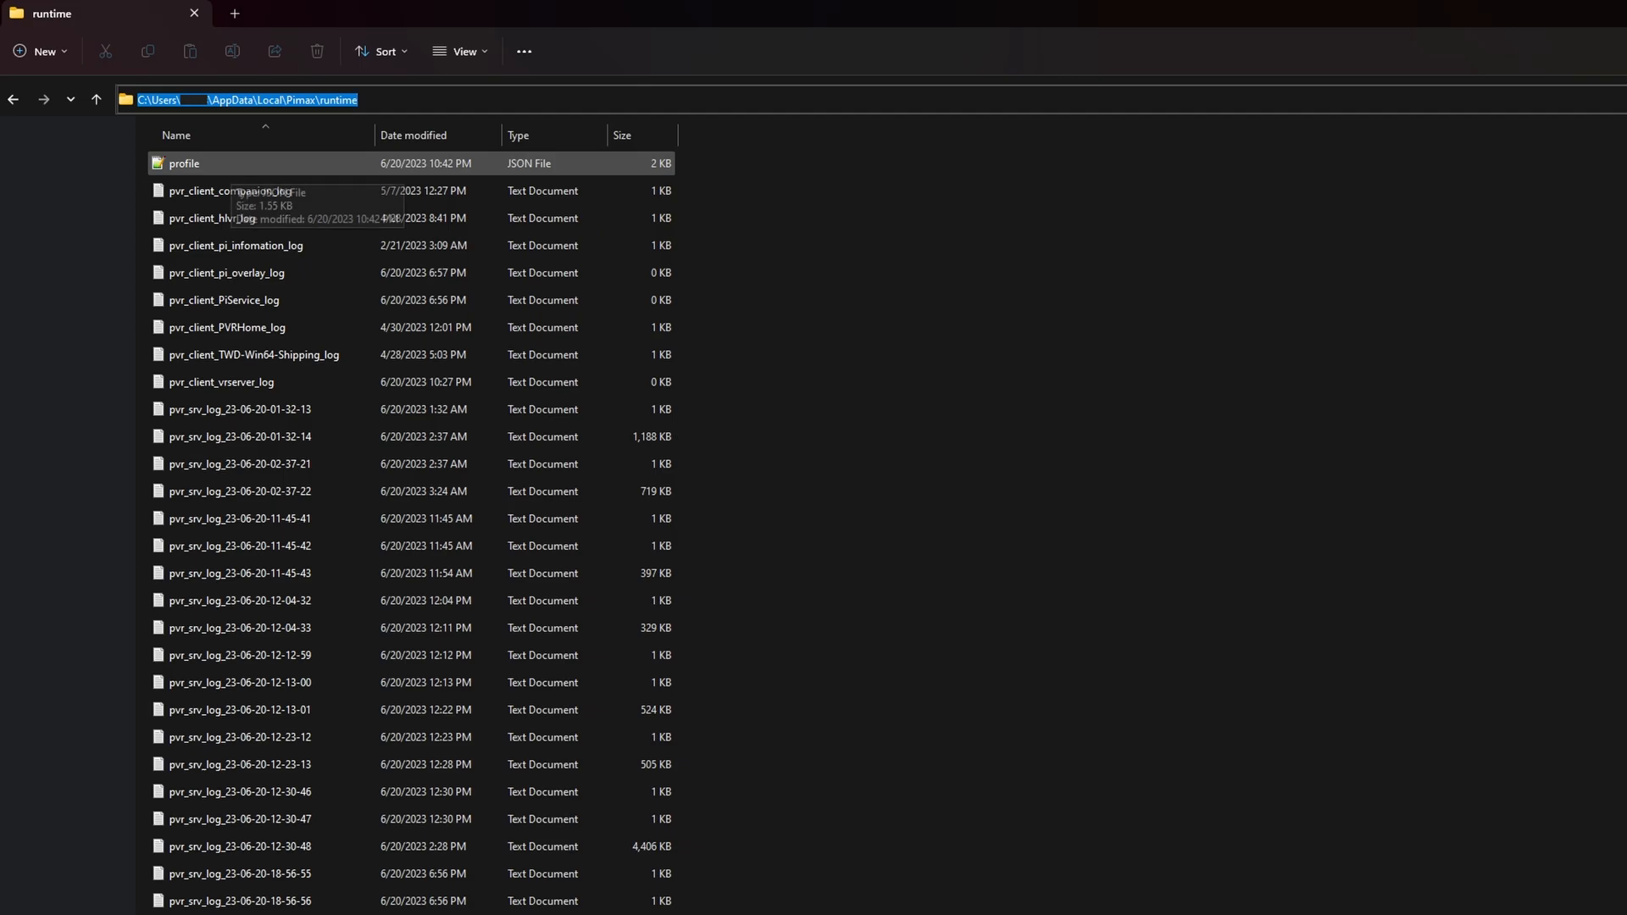
double_click(183, 162)
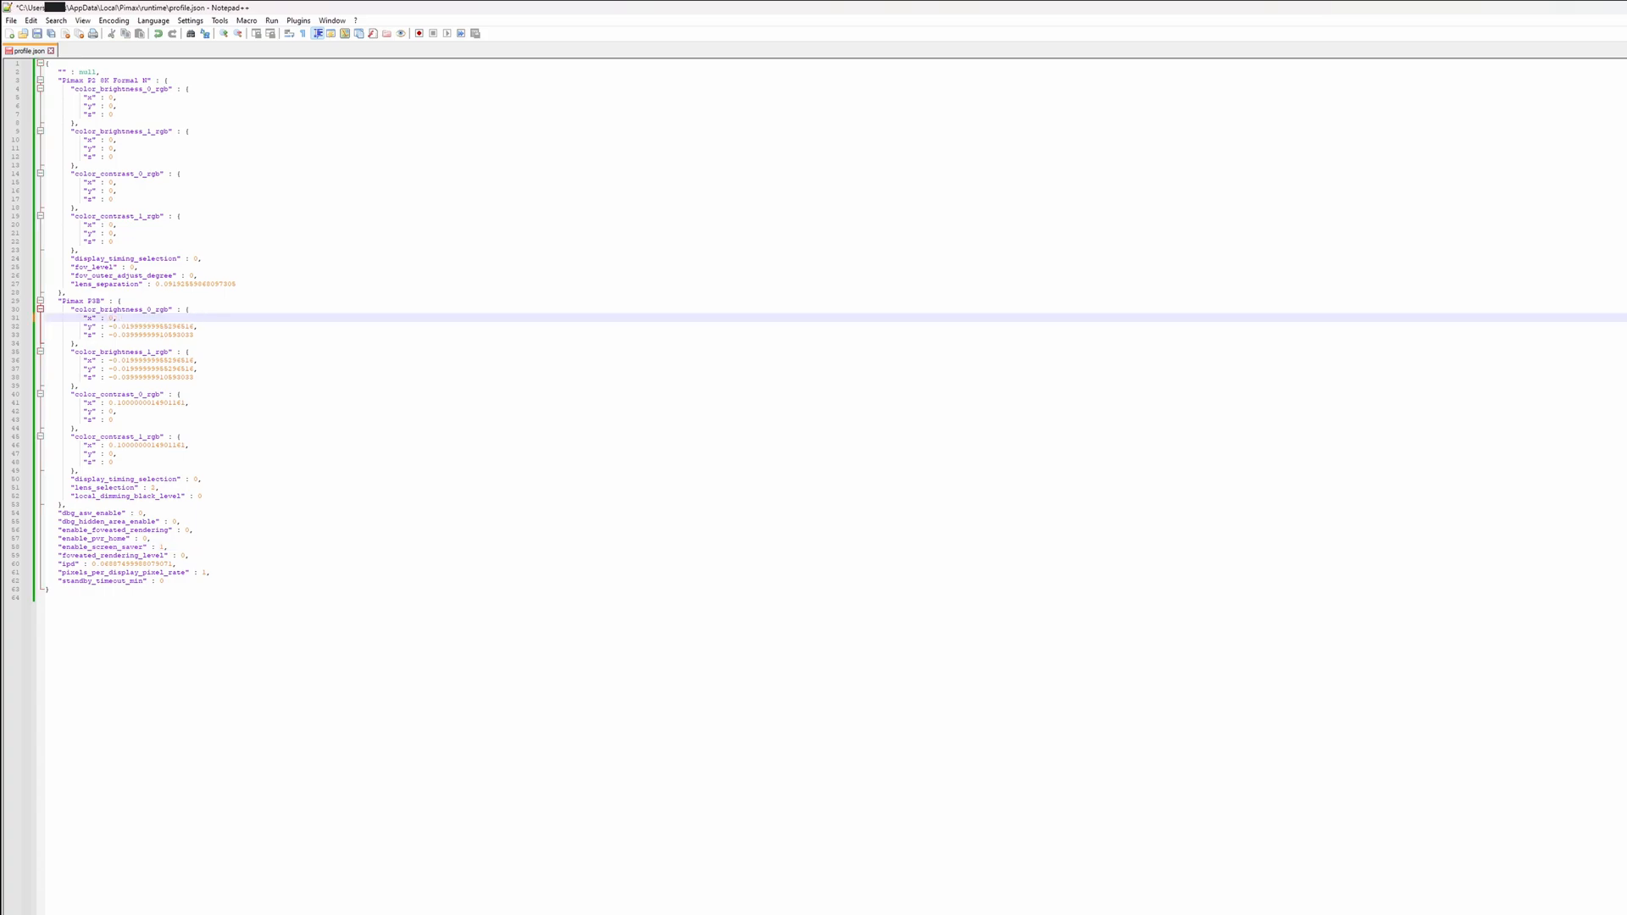
- Replace the second headset's nonzero x, y, z colour values with 0
double_click(151, 326)
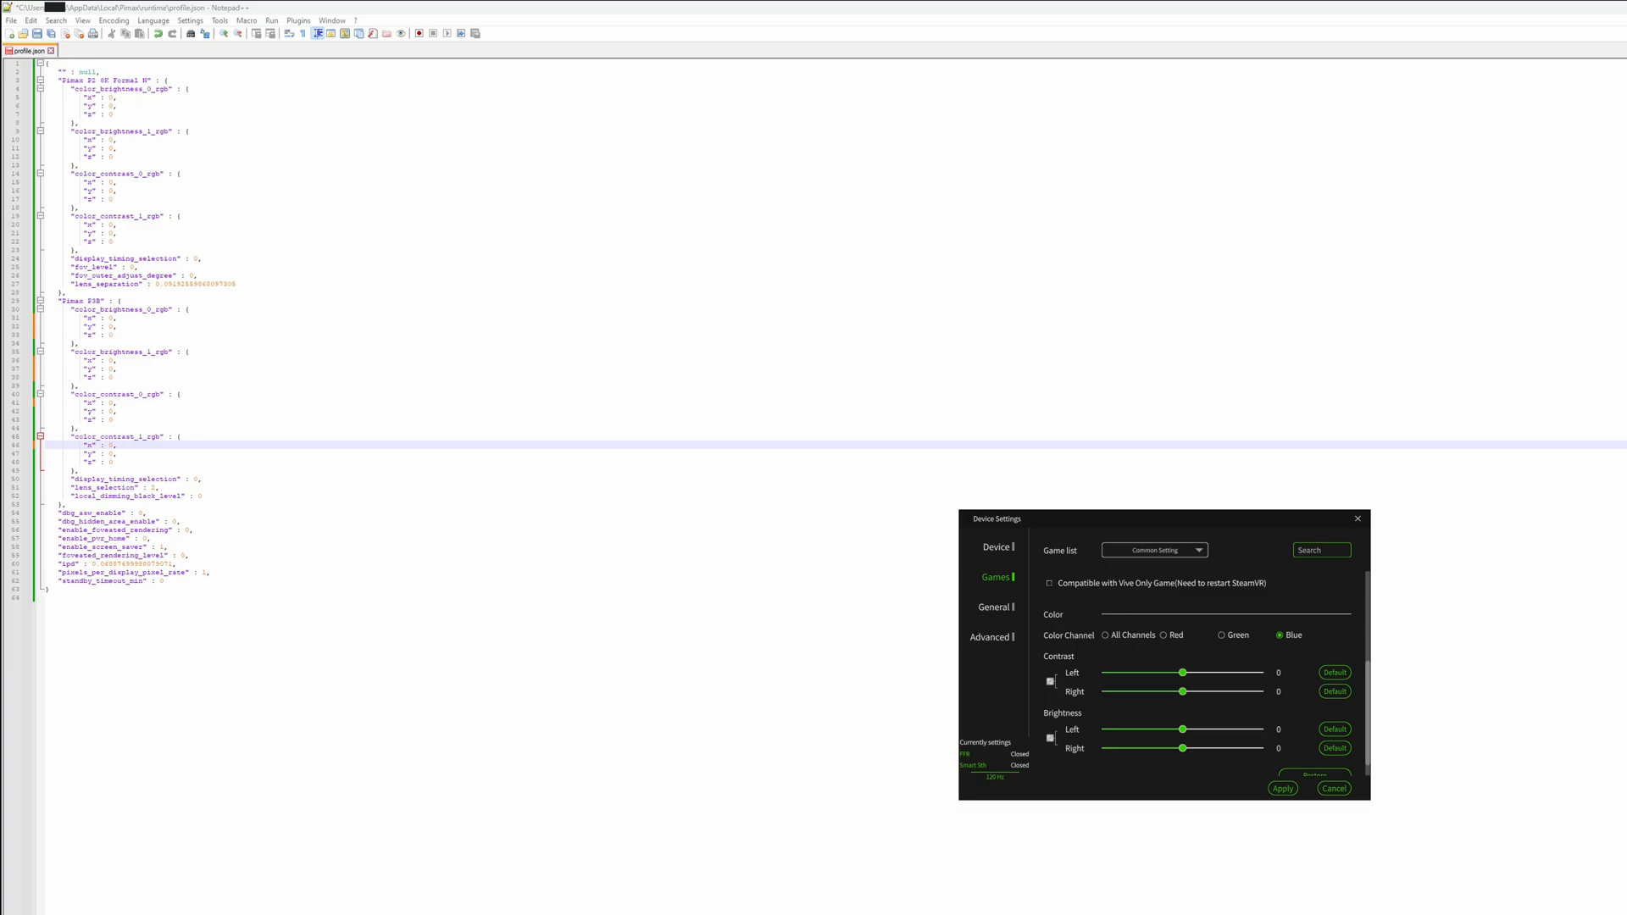
- Check All Channels and Green show contrast and brightness at zero
left_click(1105, 634)
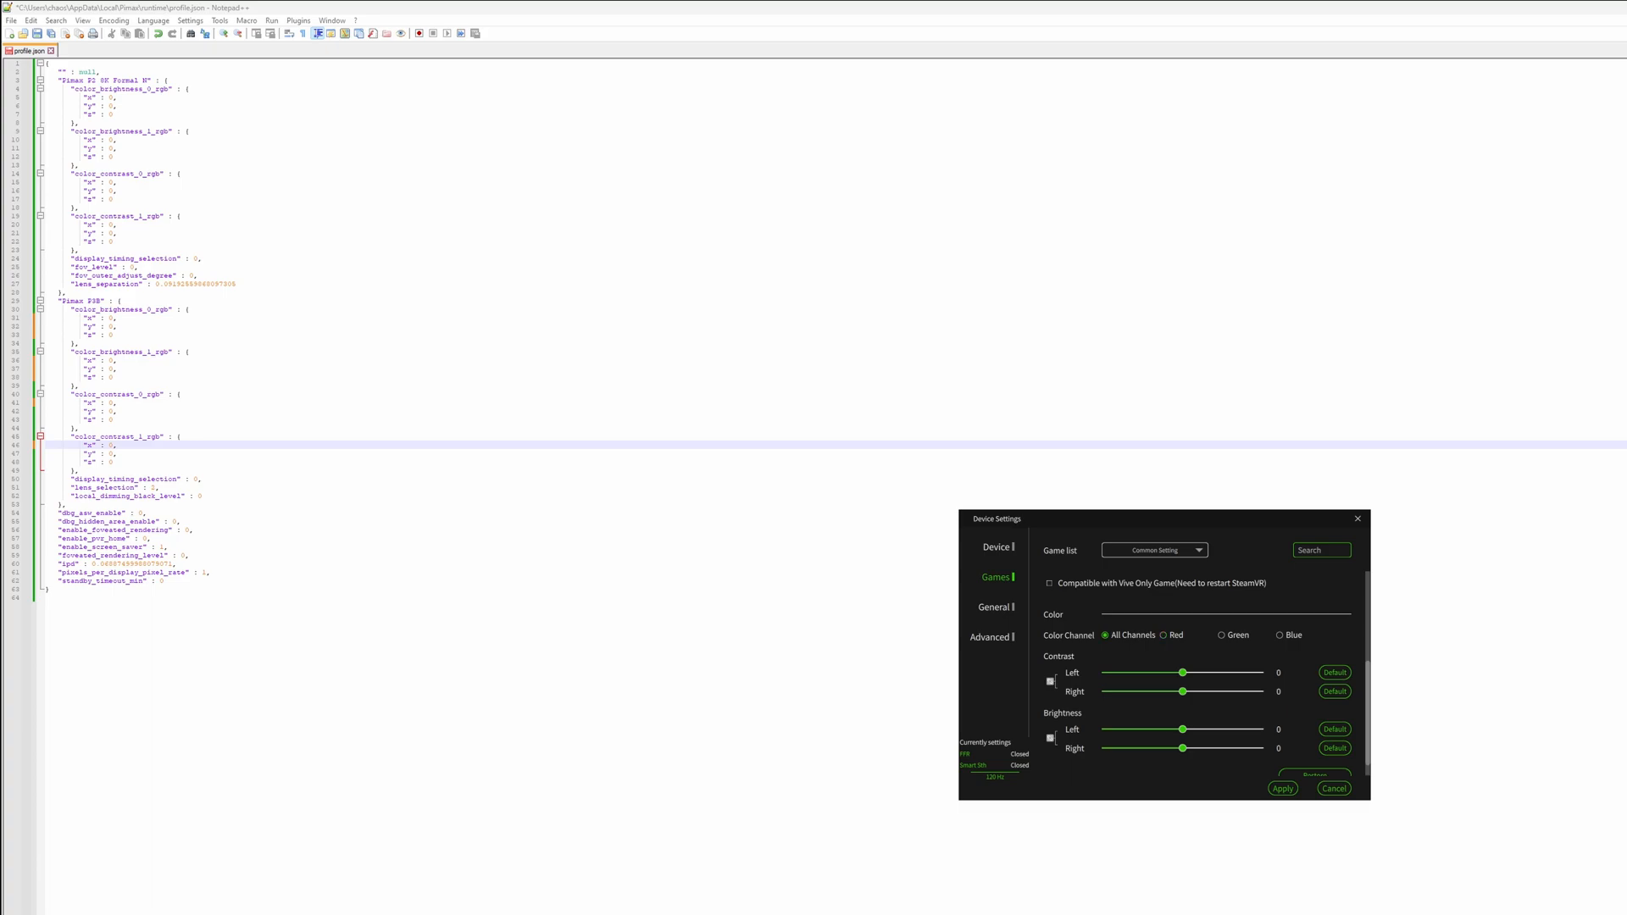
left_click(1222, 633)
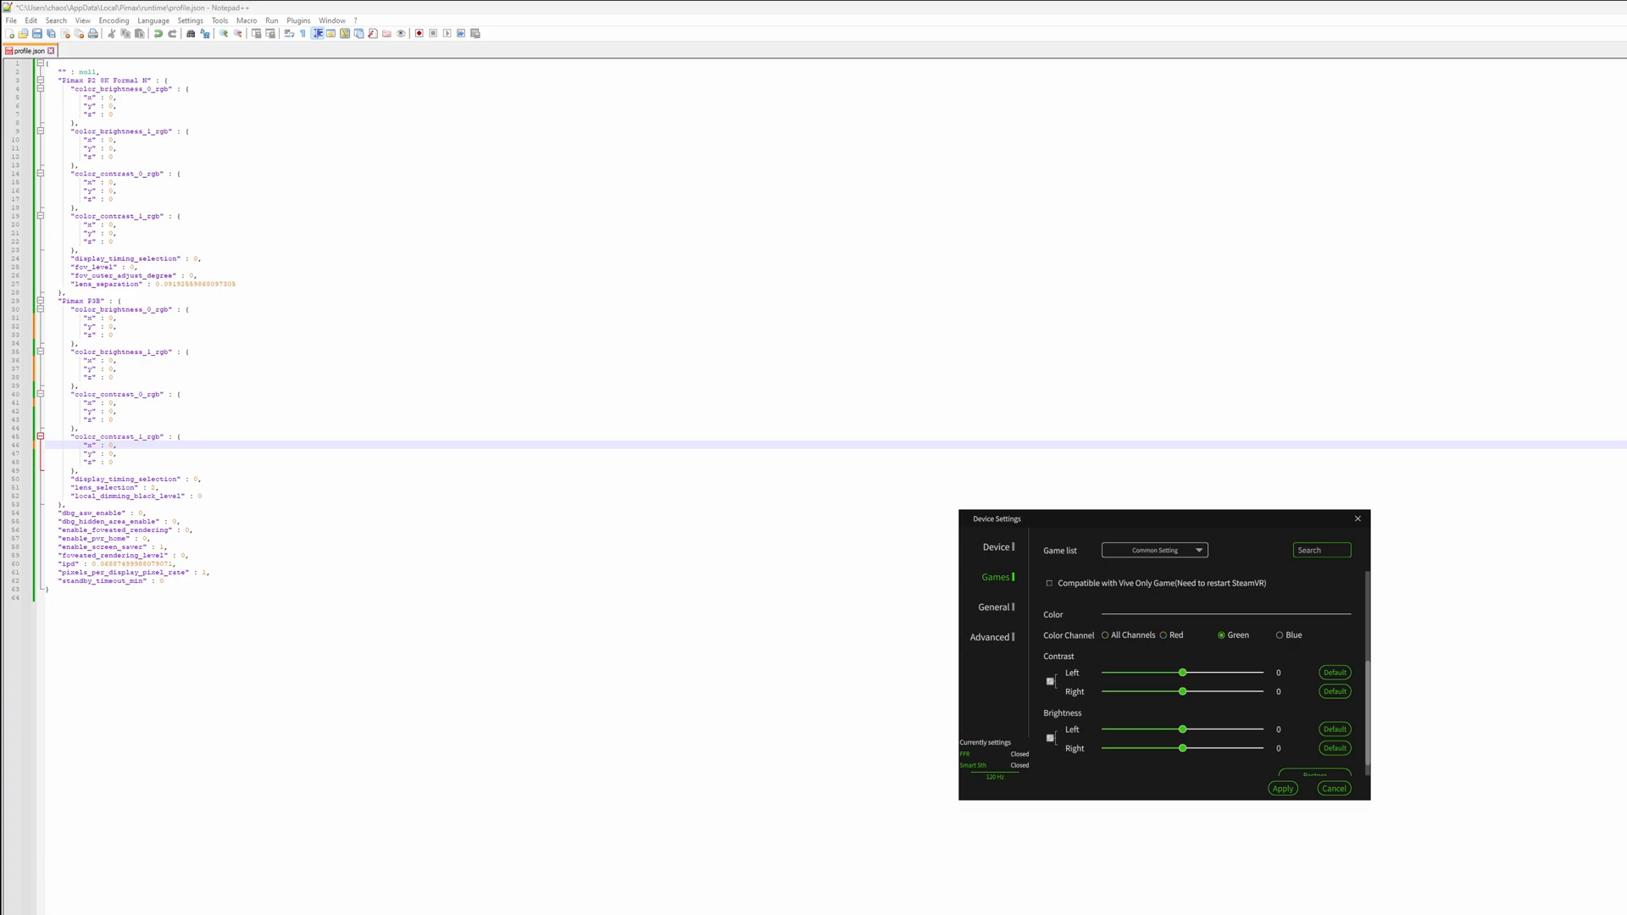